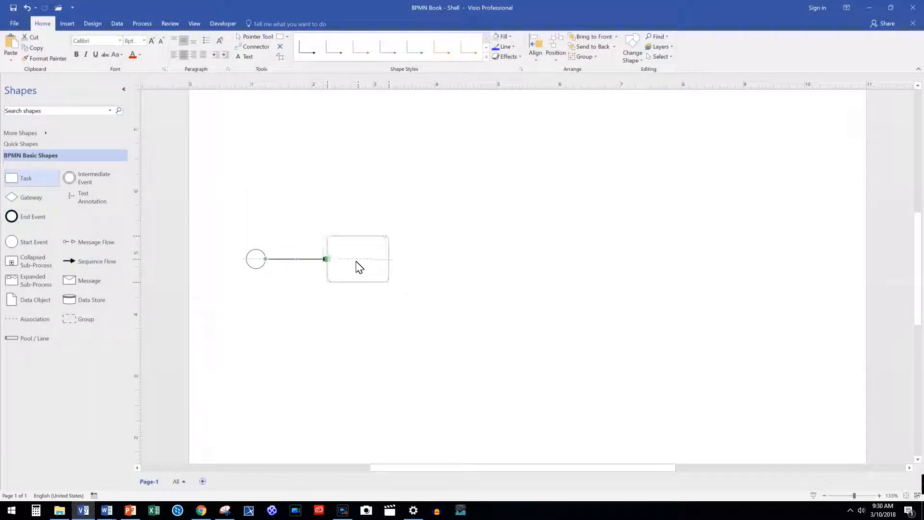
Step: Place a task after the start event and begin naming it 'Evaluate Book'
left_click(358, 259)
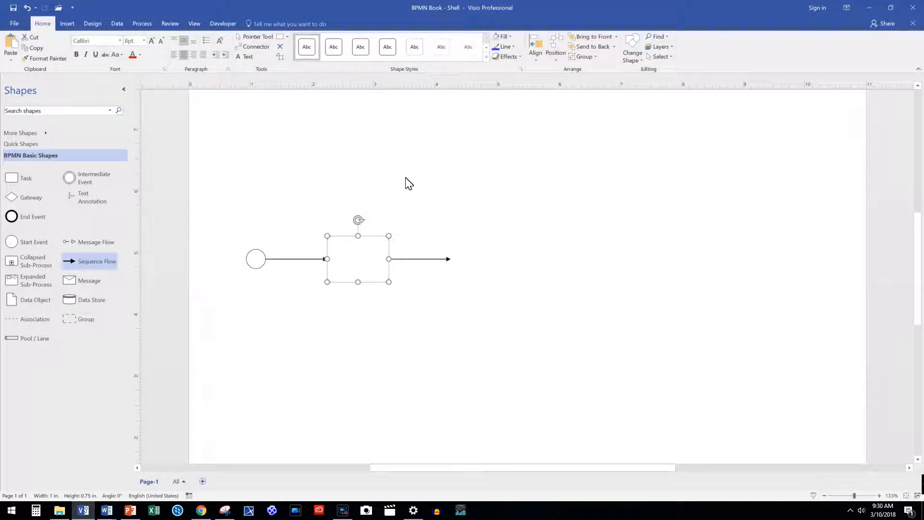
type("Evaluate Book")
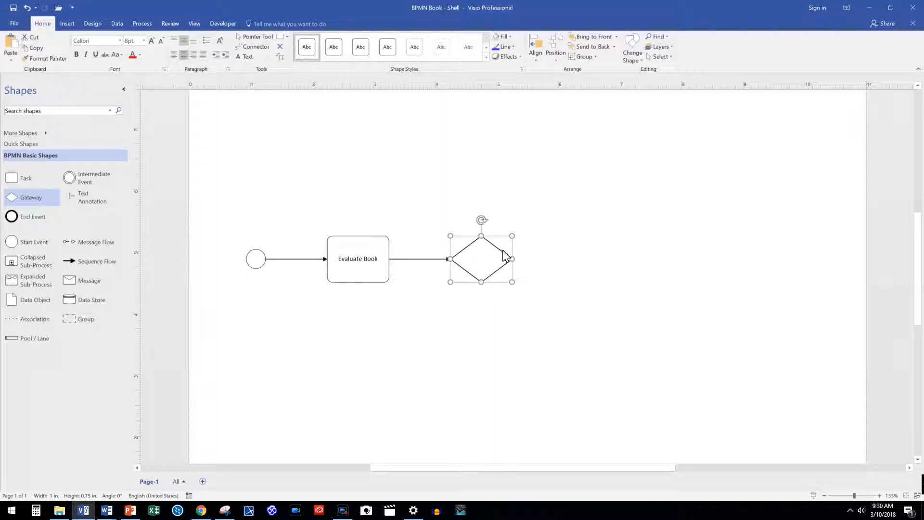
Step: Bring up the context menu of the new gateway after Evaluate Book
right_click(480, 258)
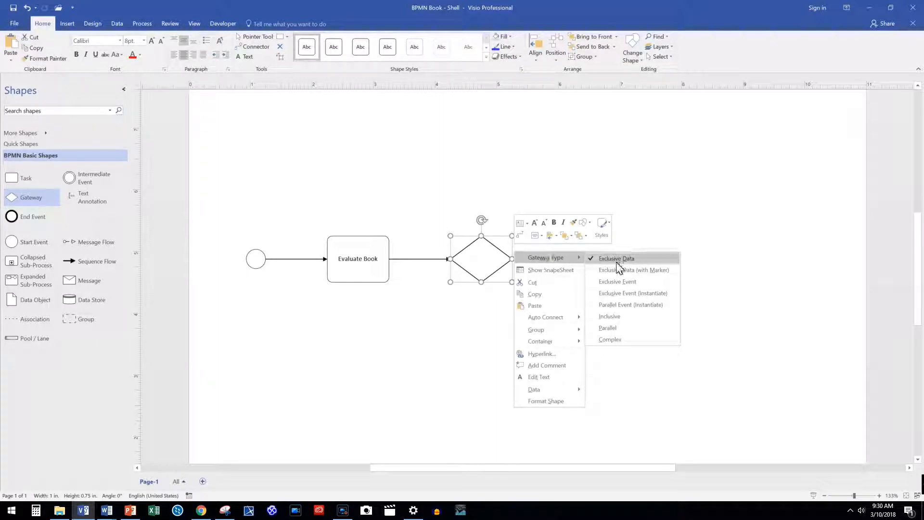
mouse_move(610, 344)
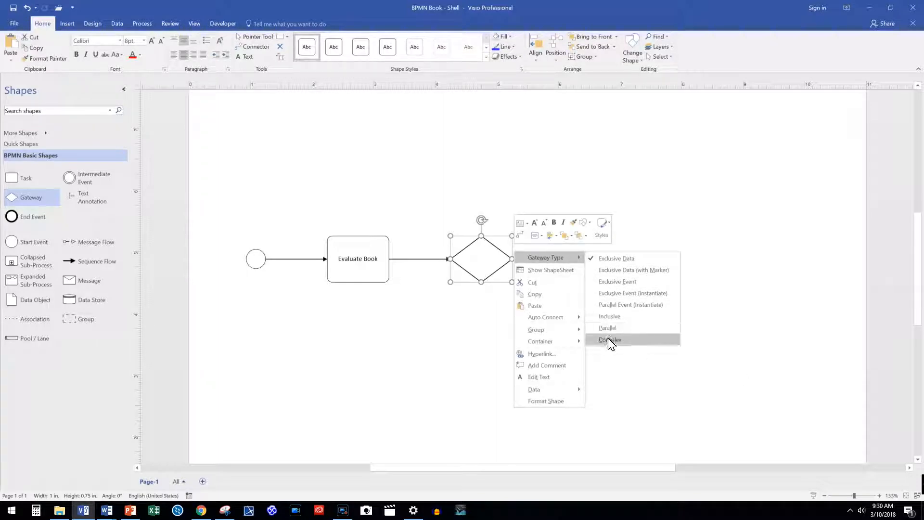
mouse_move(616, 258)
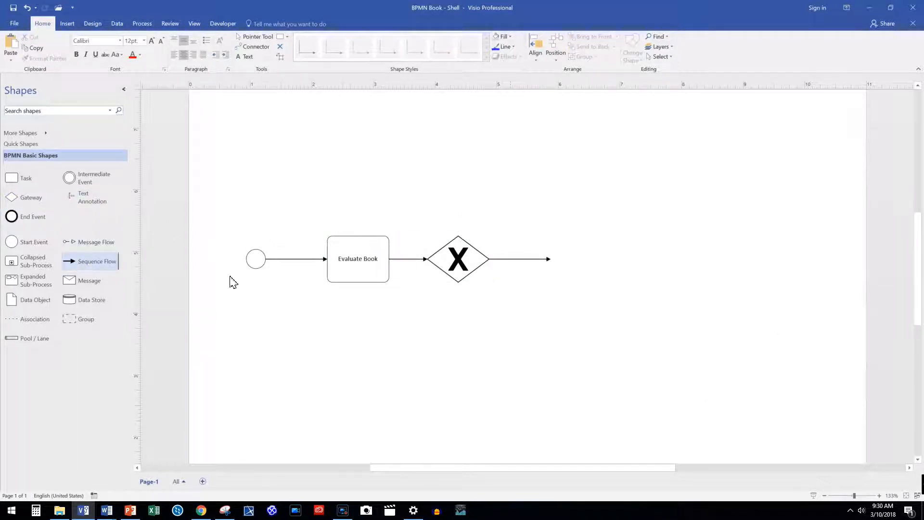
Step: Draw a downward flow from the gateway, labelling the branches 'Horrible book' and 'Great book'
left_click_drag(458, 281, 512, 328)
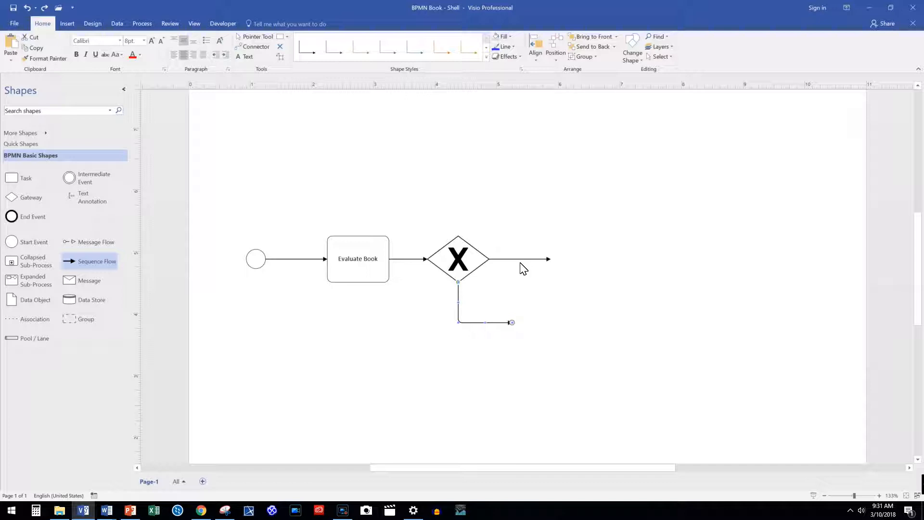
type("Horrible book")
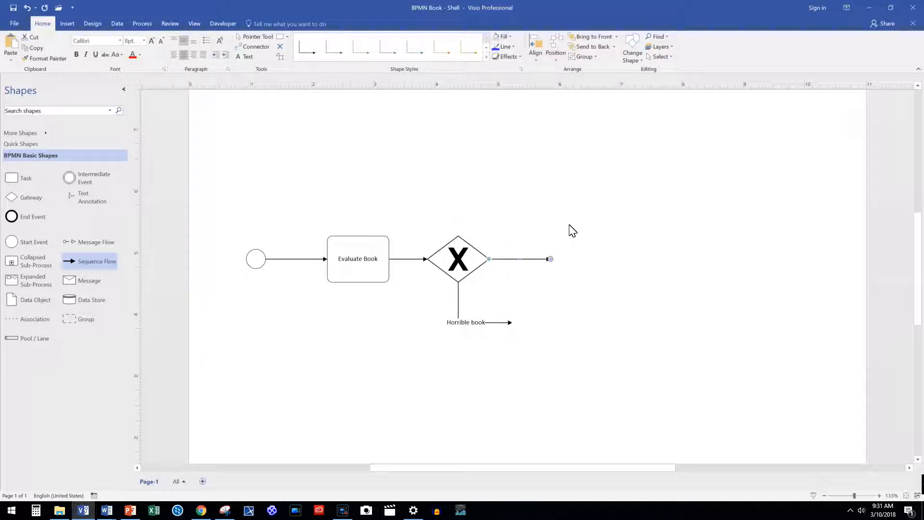
type("Great book")
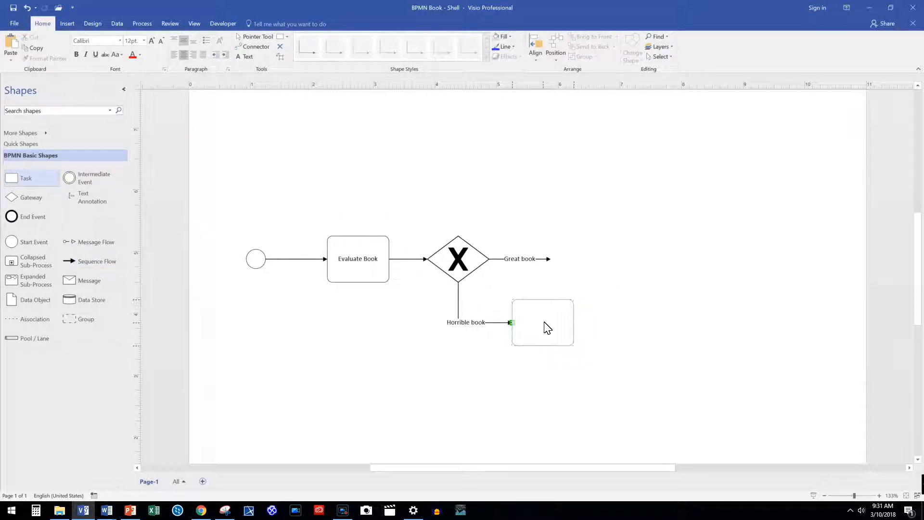
Step: Add a 'Buy New Book' task at the end of the Horrible book branch
left_click(542, 322)
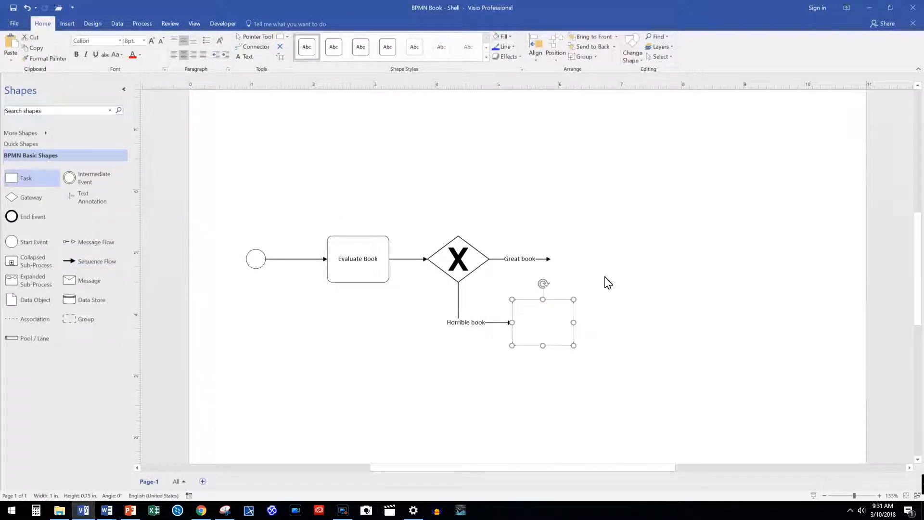
type("Buy New Book")
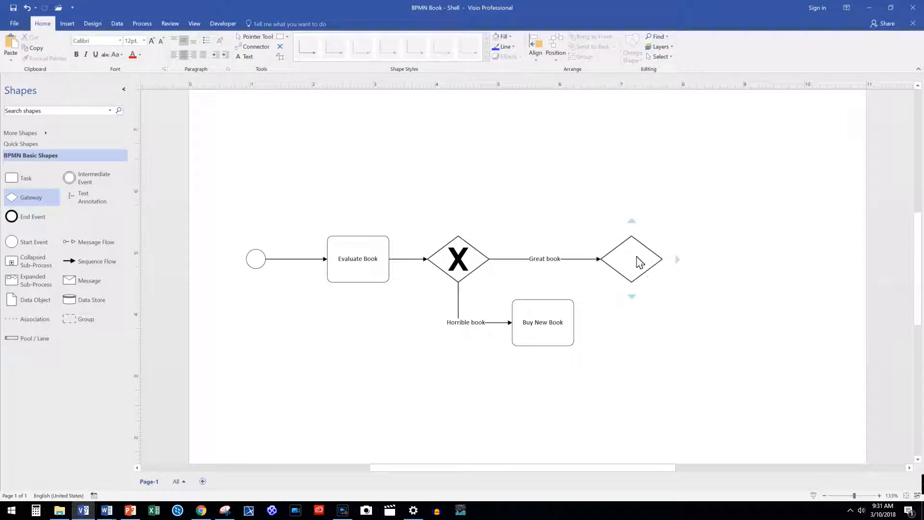
Step: Make the second gateway Exclusive Data (with Marker) and connect Buy New Book into it
right_click(630, 258)
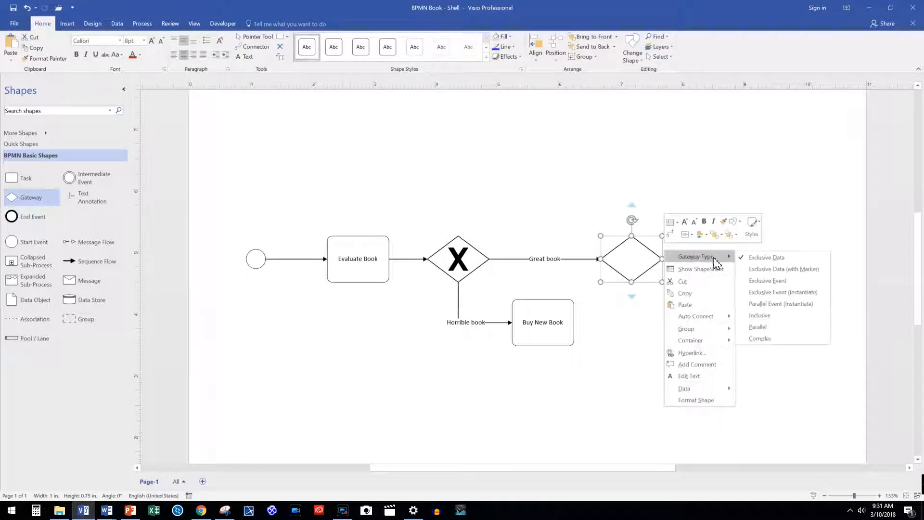
mouse_move(783, 269)
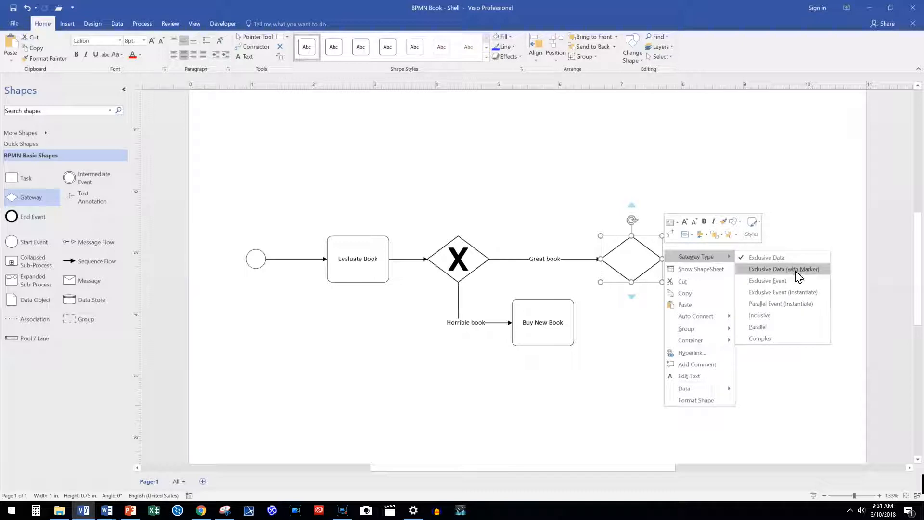
left_click(783, 268)
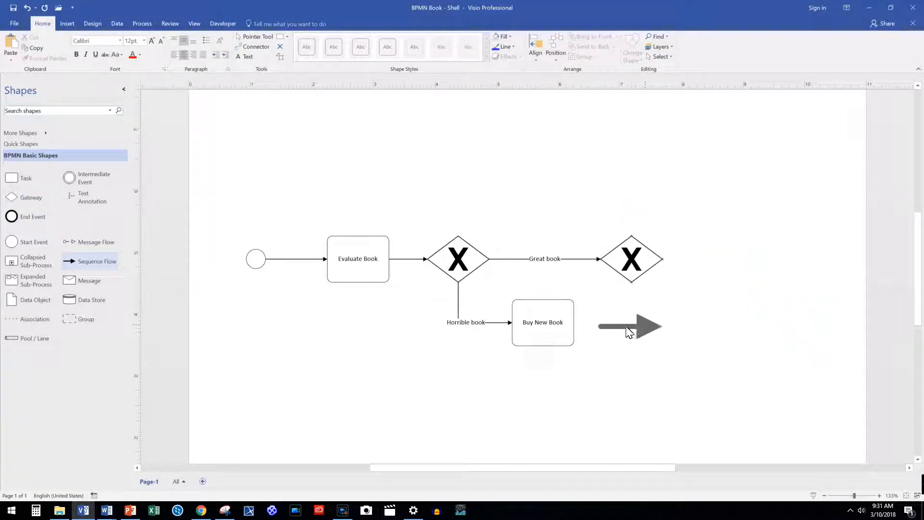
left_click(629, 326)
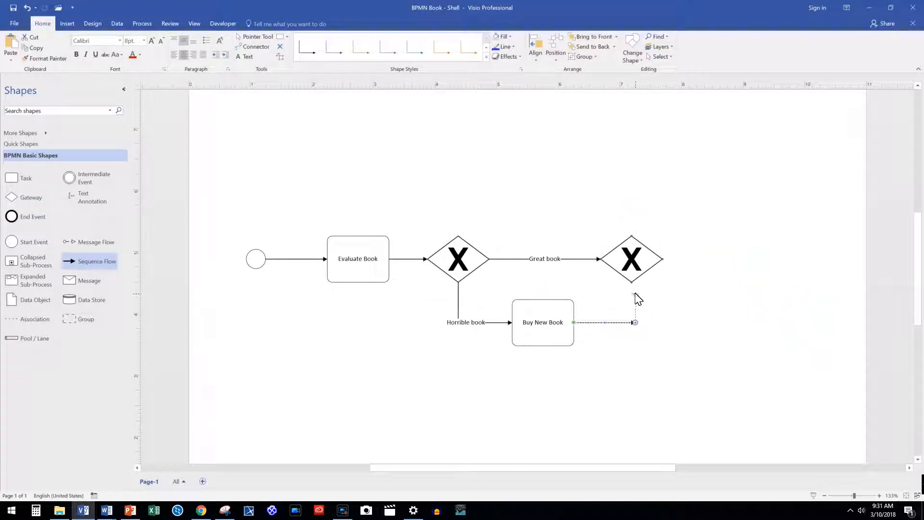
left_click_drag(635, 322, 630, 286)
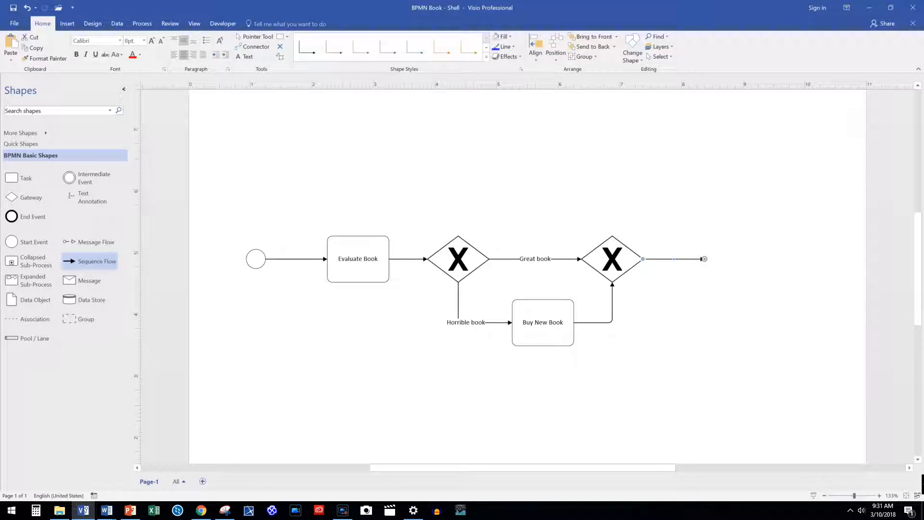
Step: Drop an end event at the final flow's tip and label it 'End event'
left_click(703, 258)
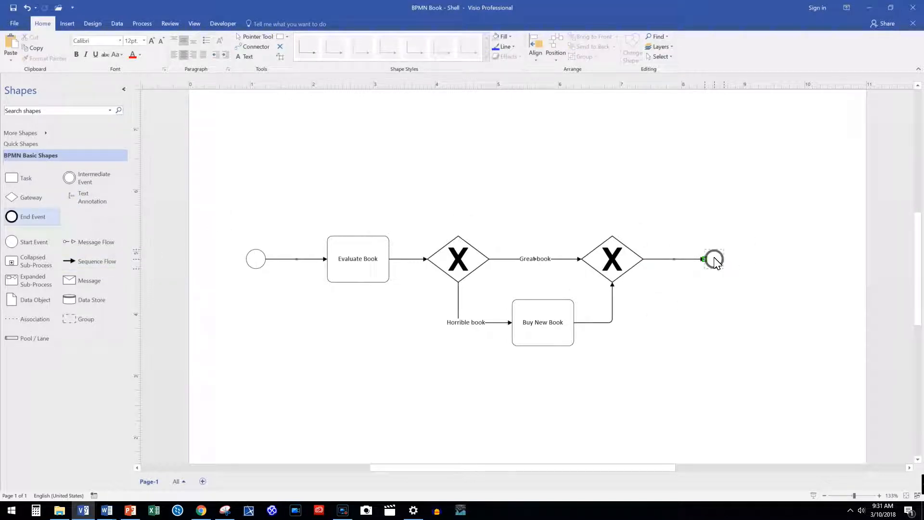
left_click(713, 259)
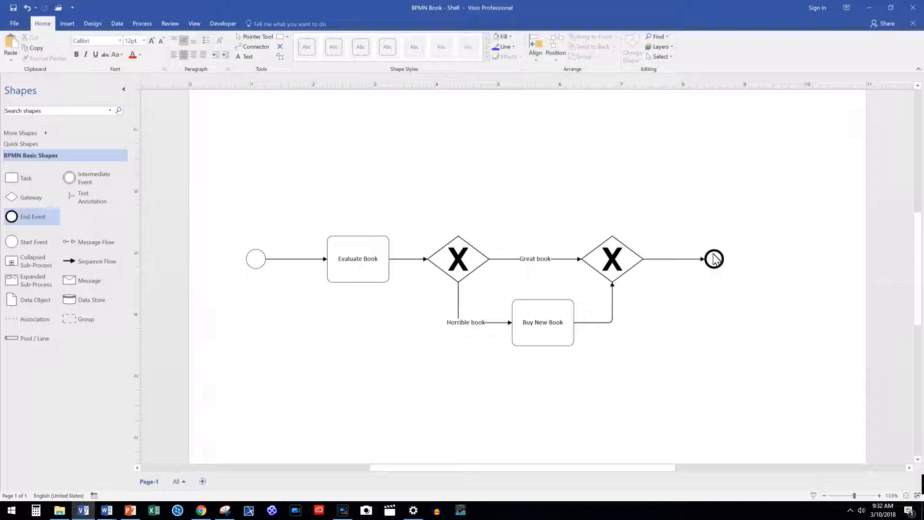
left_click(713, 259)
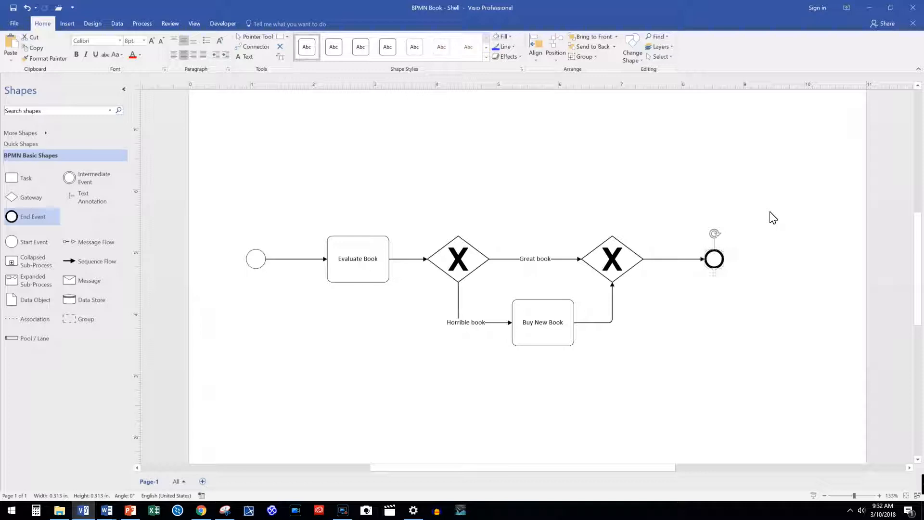
type("End event")
left_click(256, 259)
type("Start event")
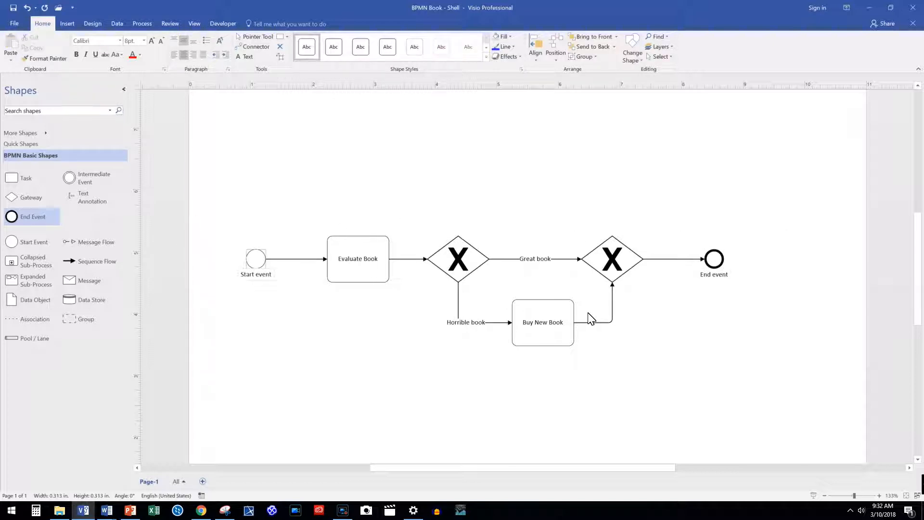
Step: Label the first gateway 'Book evaluation', then deselect to review the diagram
left_click(458, 258)
type("Book evaluation")
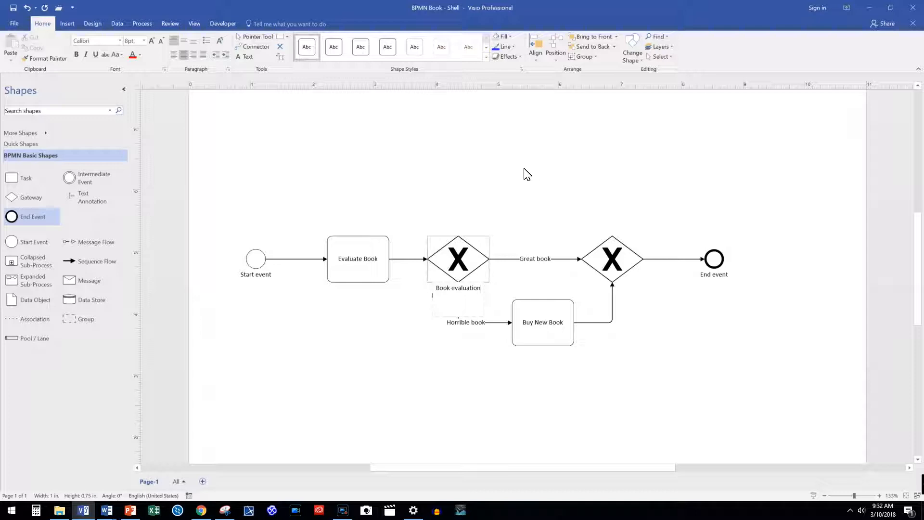
left_click(457, 258)
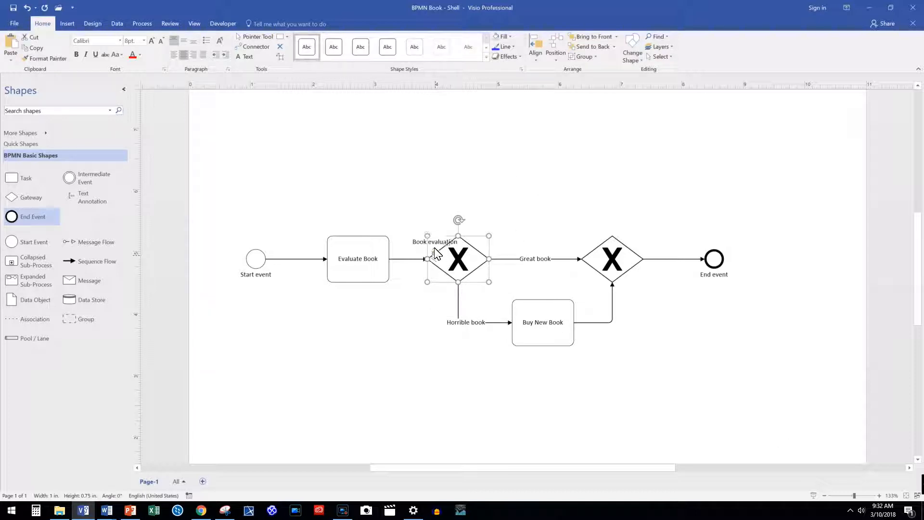
left_click(559, 230)
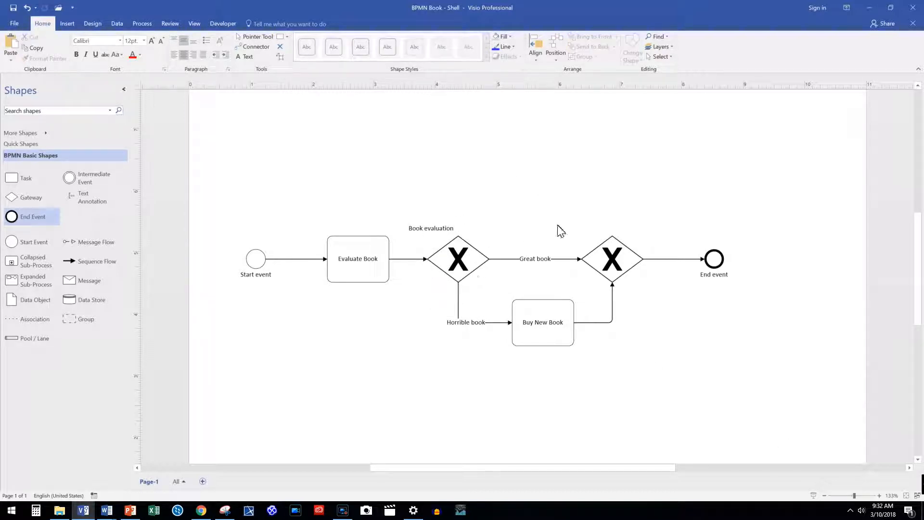